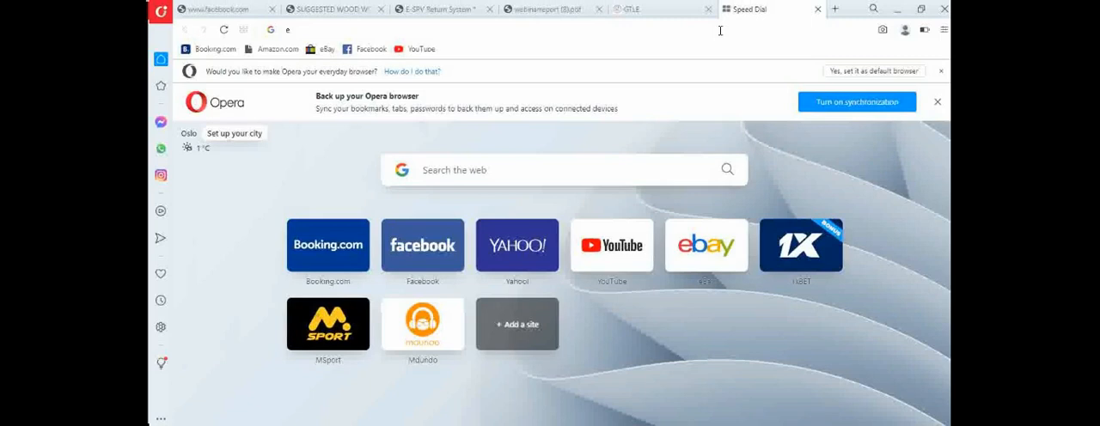
mouse_move(834, 8)
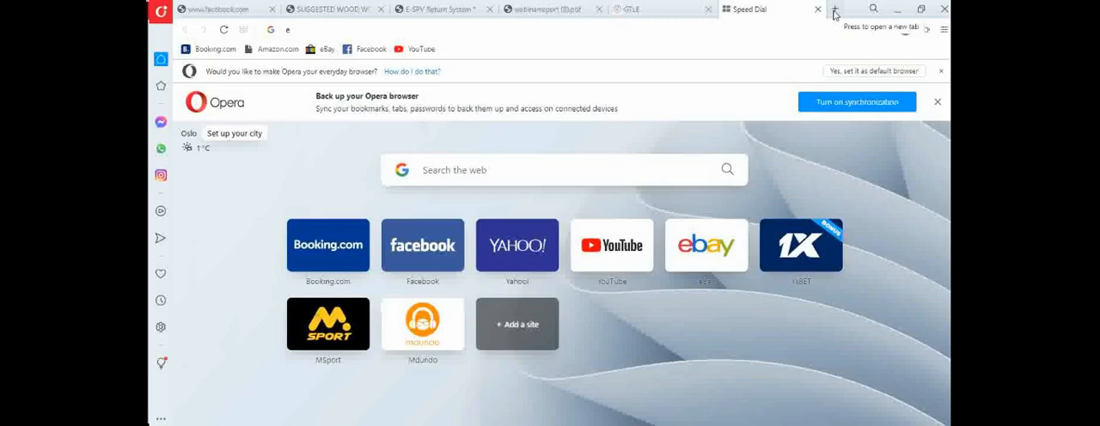
- Start a new Opera tab for the NTC Ghana Teacher Licensure Examination portal
click(832, 10)
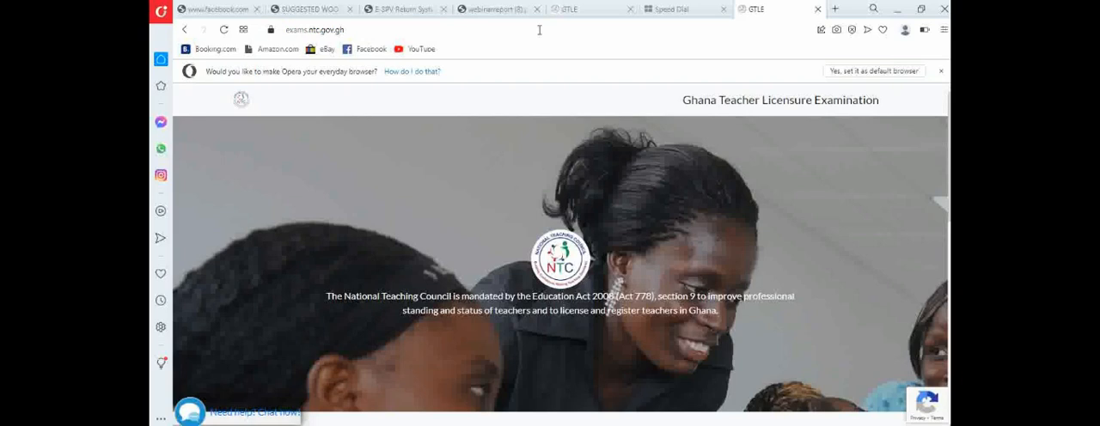
mouse_move(780, 117)
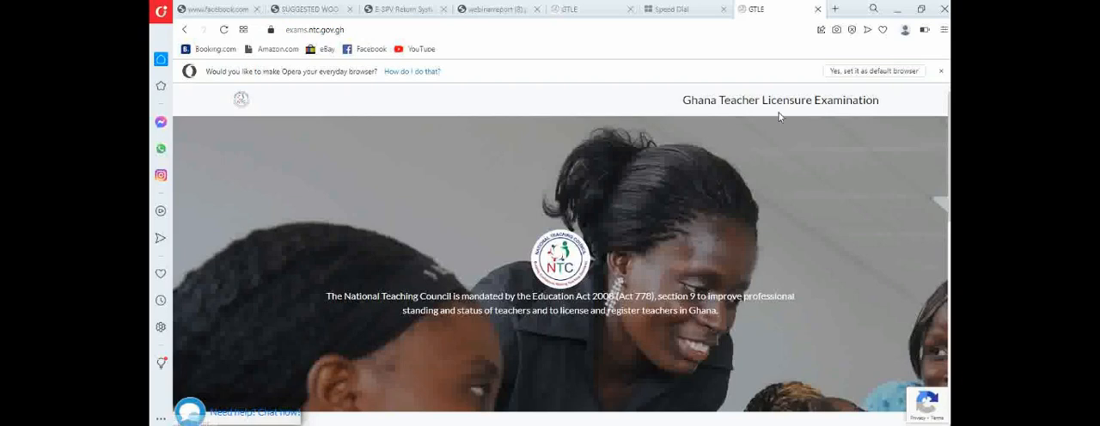
mouse_move(299, 309)
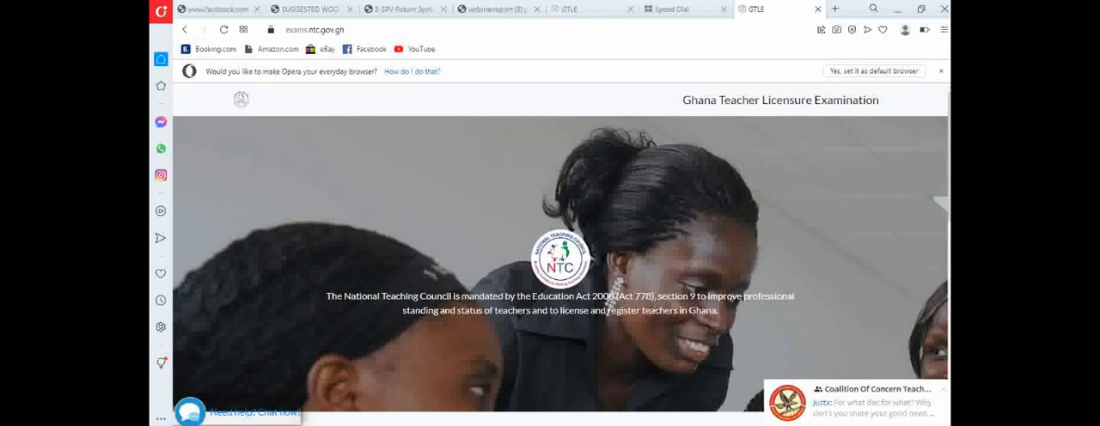
mouse_move(607, 328)
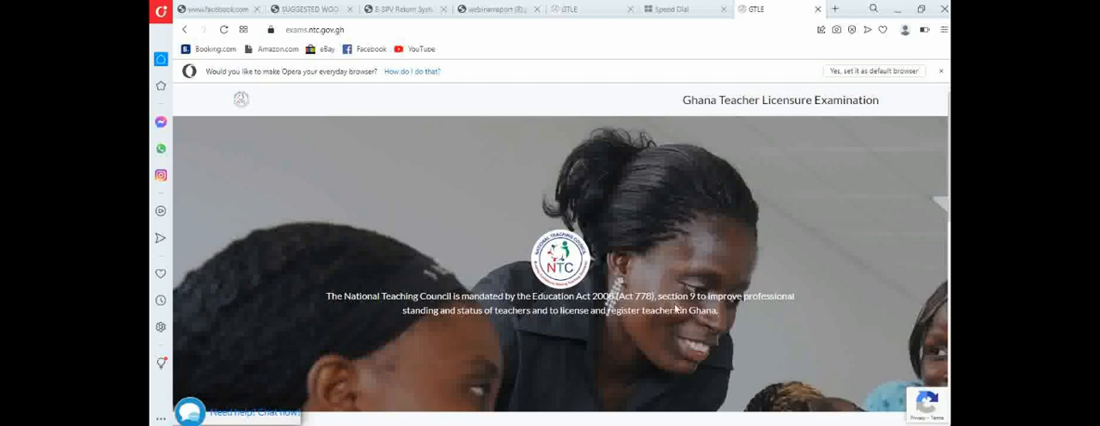
- Scroll the portal home page to the Confirmation Status and registration options
scroll(down, 3)
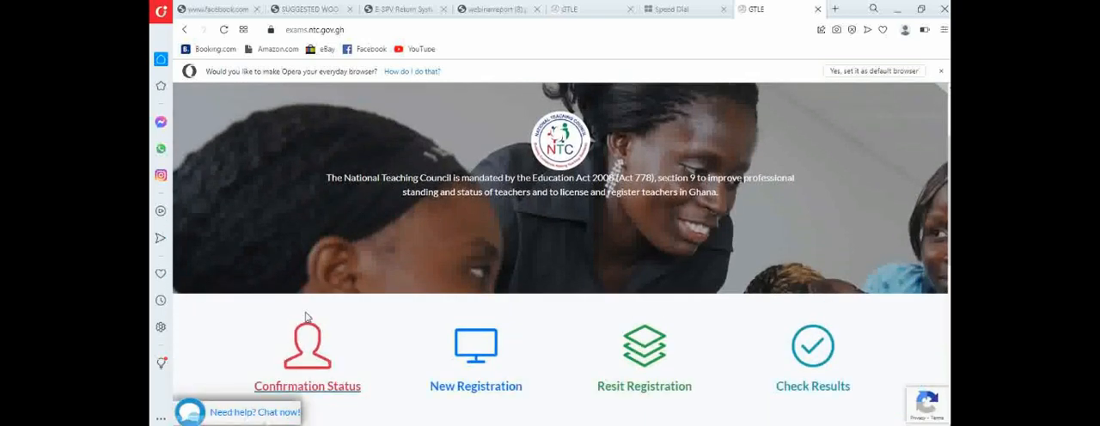
mouse_move(295, 385)
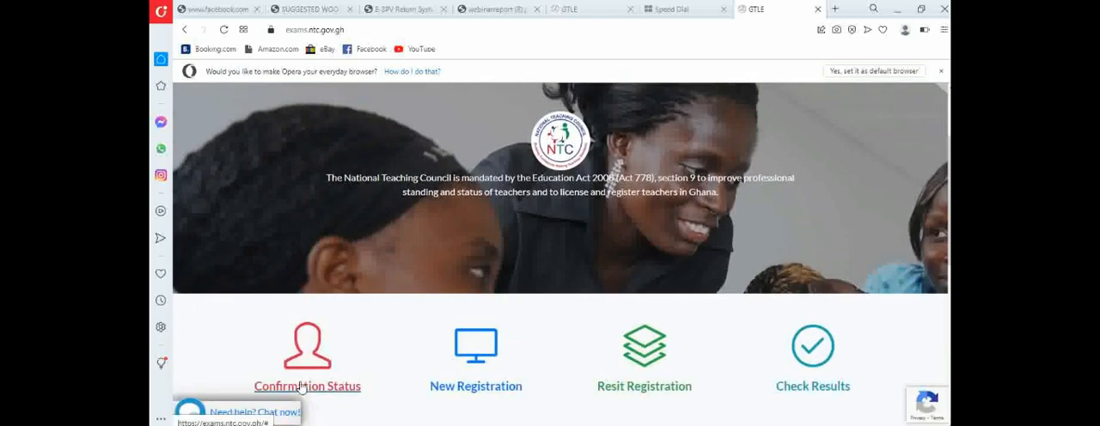
mouse_move(312, 361)
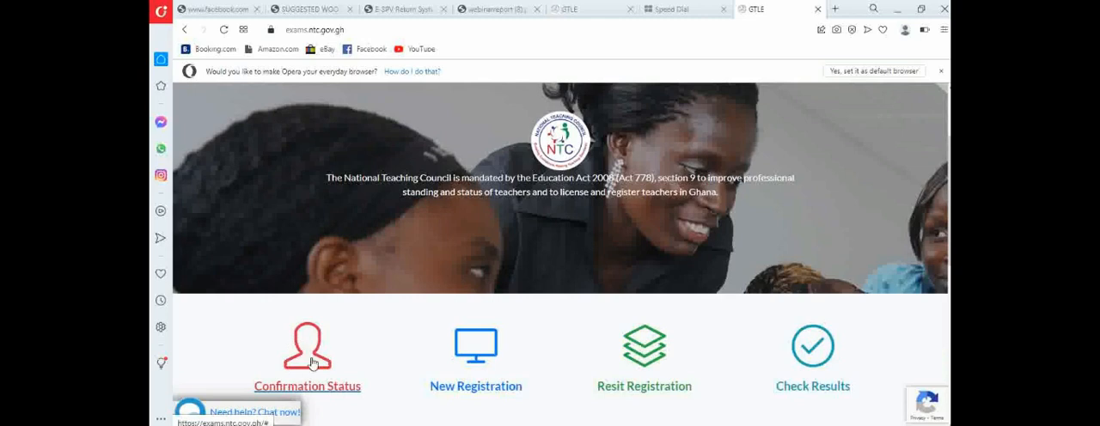
- Bring up the 'Check your confirmation status' dialog from the Confirmation Status option
click(306, 352)
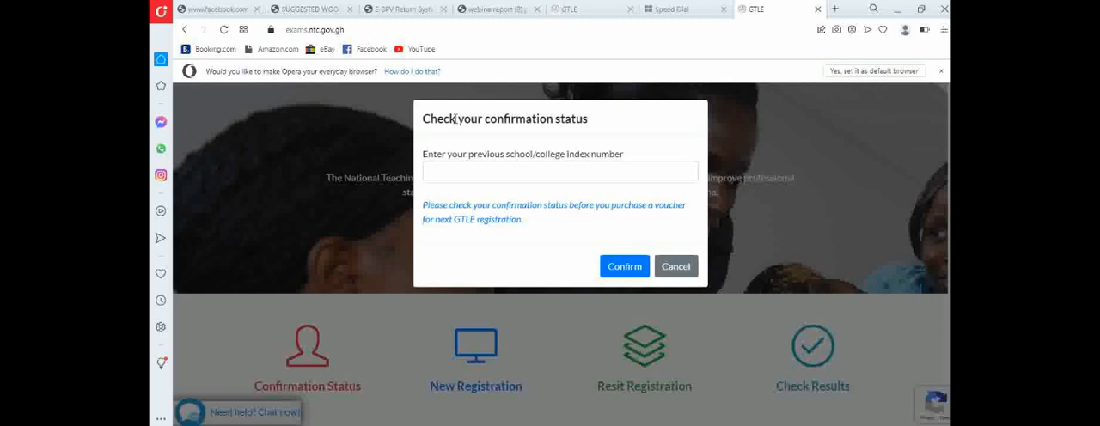
click(561, 172)
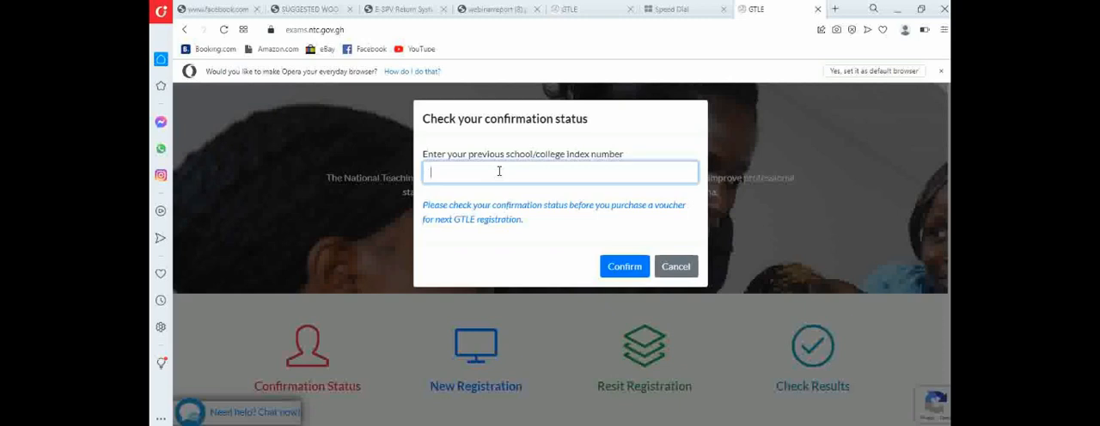
text(DBE)
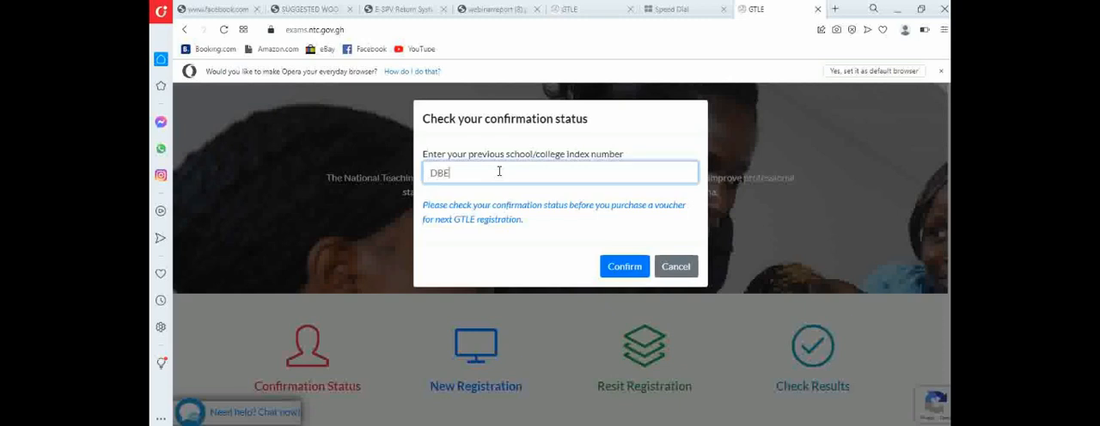
text(/)
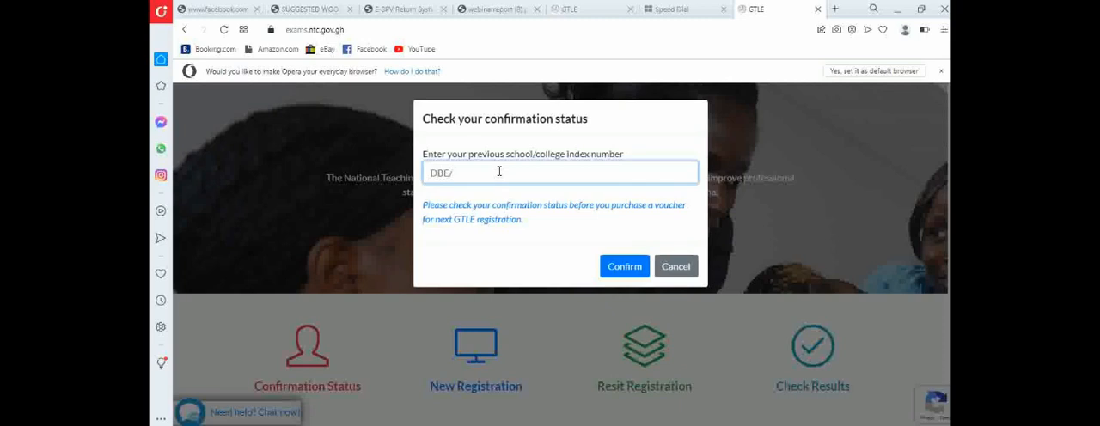
text(ER)
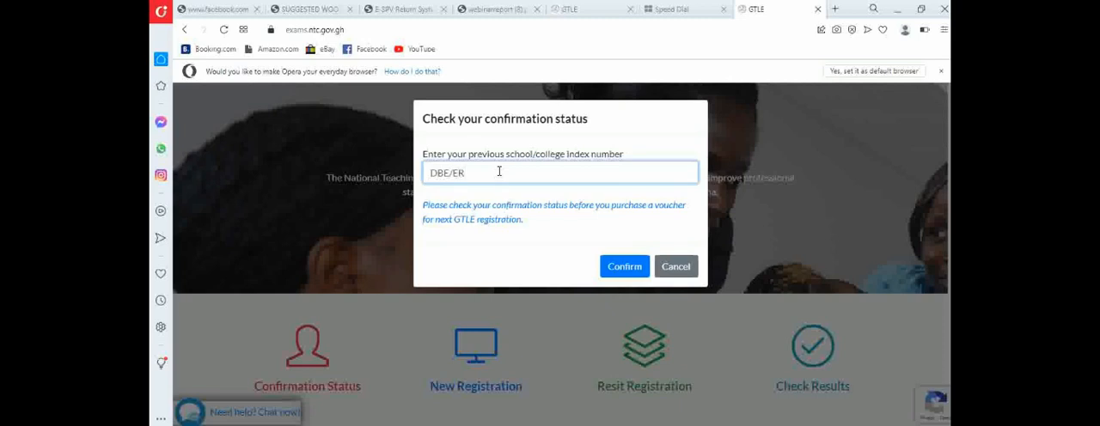
text(0)
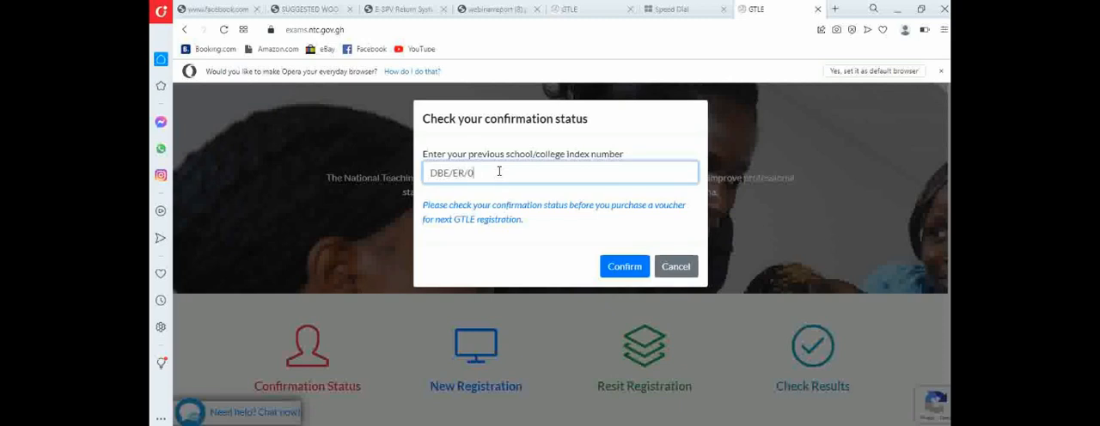
text(7)
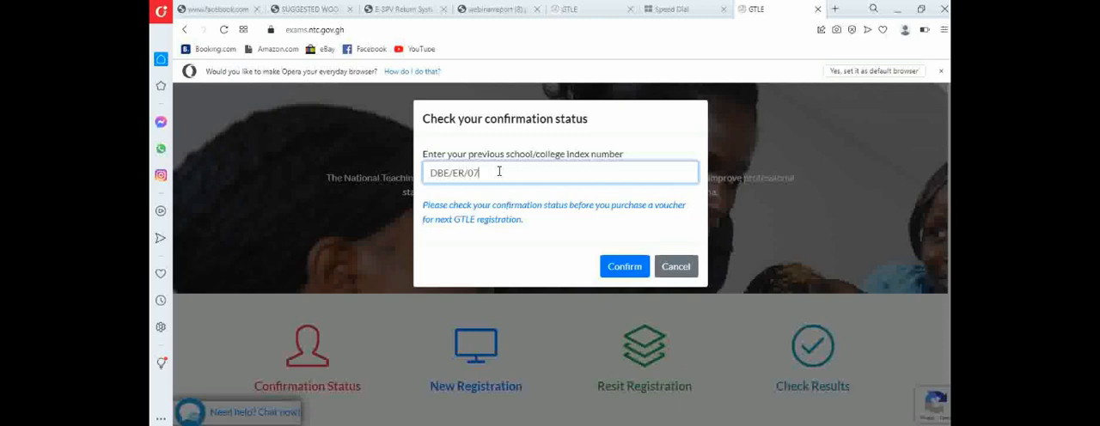
text(18)
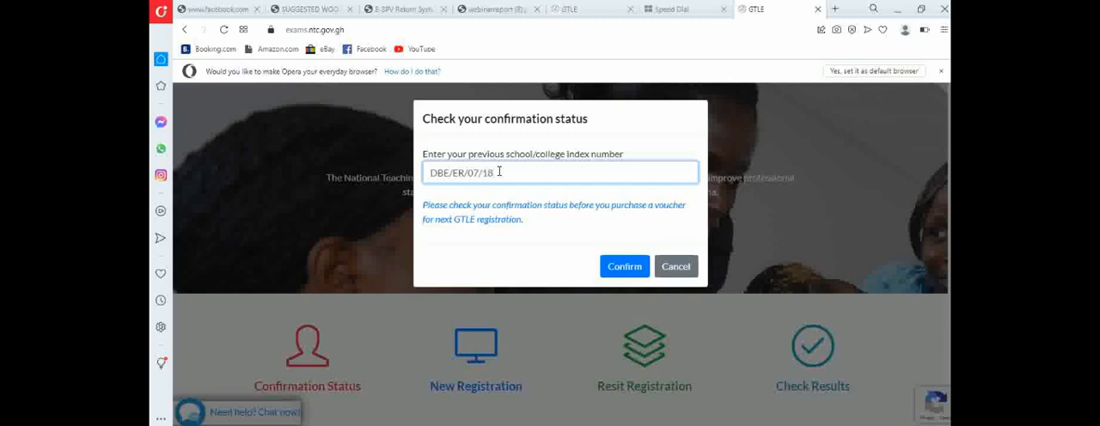
text(/)
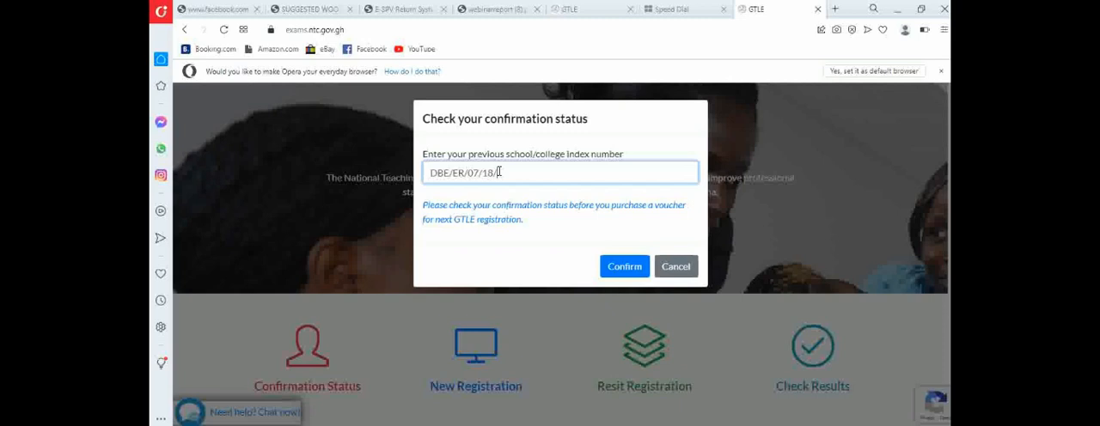
text(00)
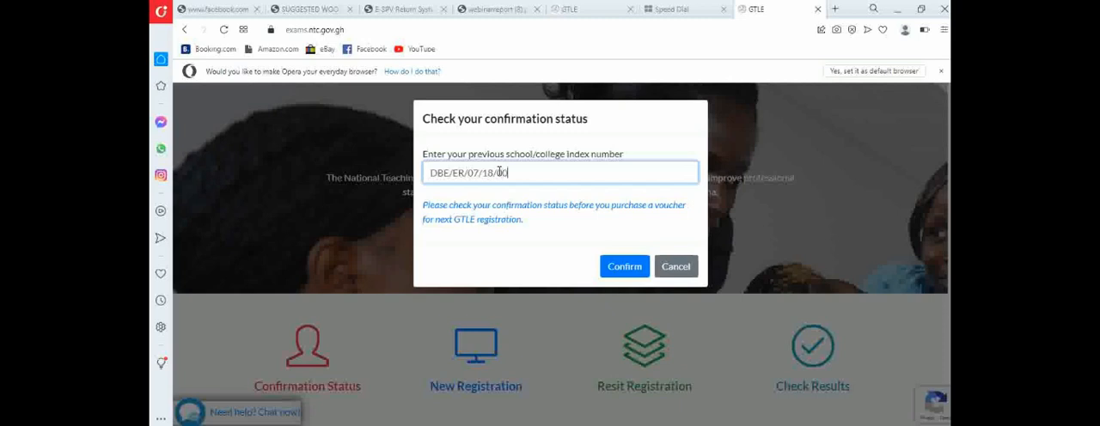
text(005)
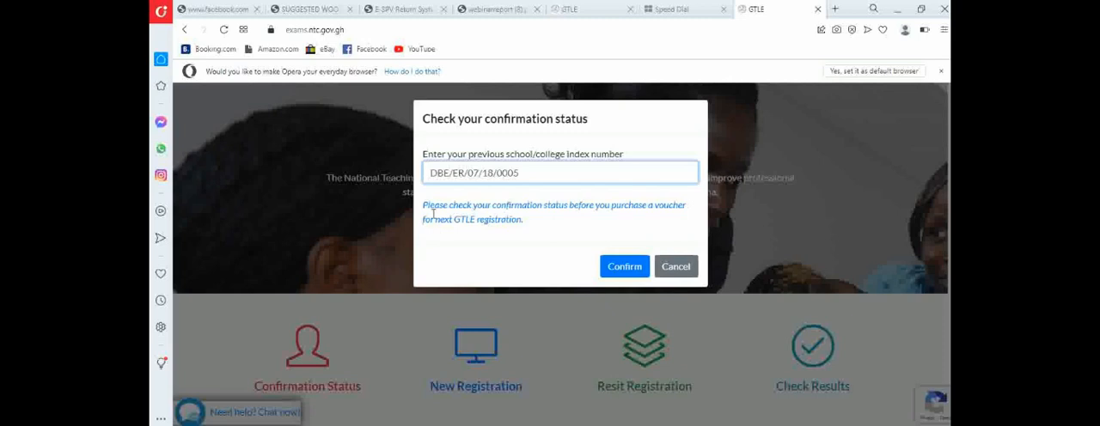
mouse_move(499, 237)
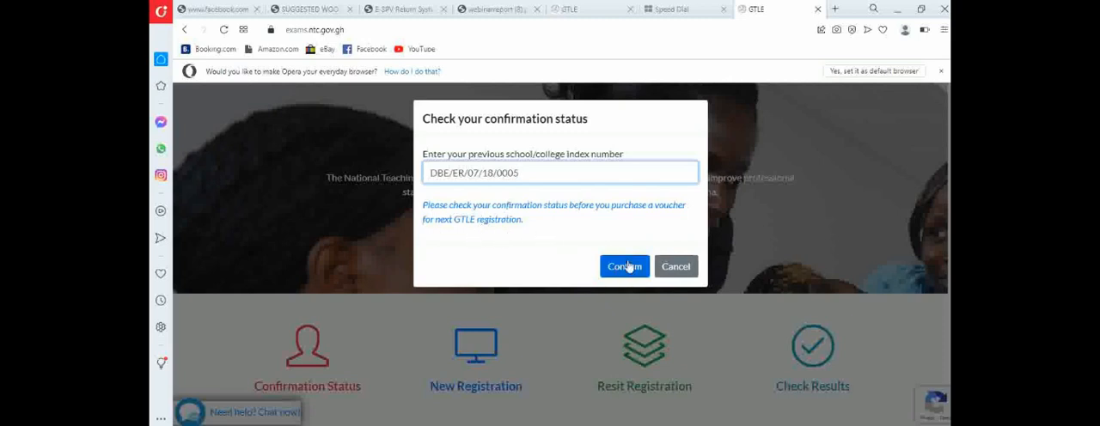
mouse_move(626, 270)
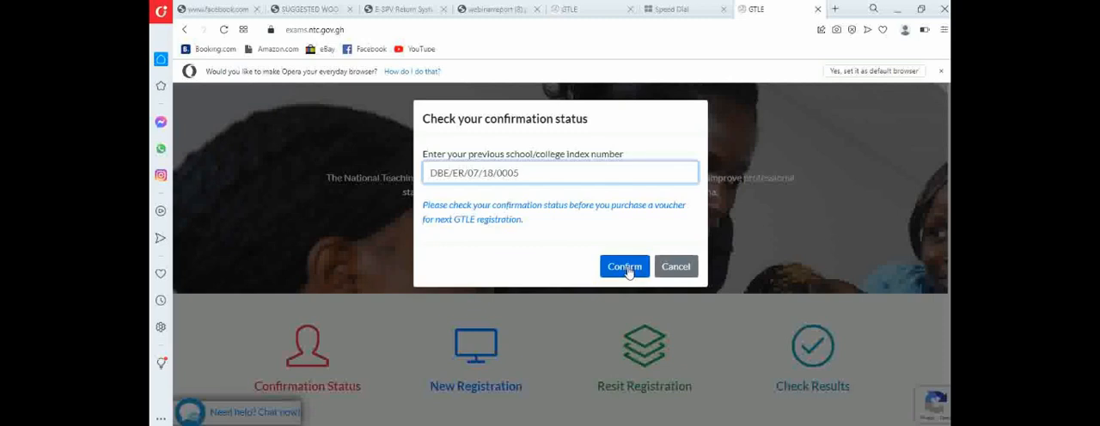
- Submit the index number, get the Confirmed result, and dismiss the message with OK
click(624, 267)
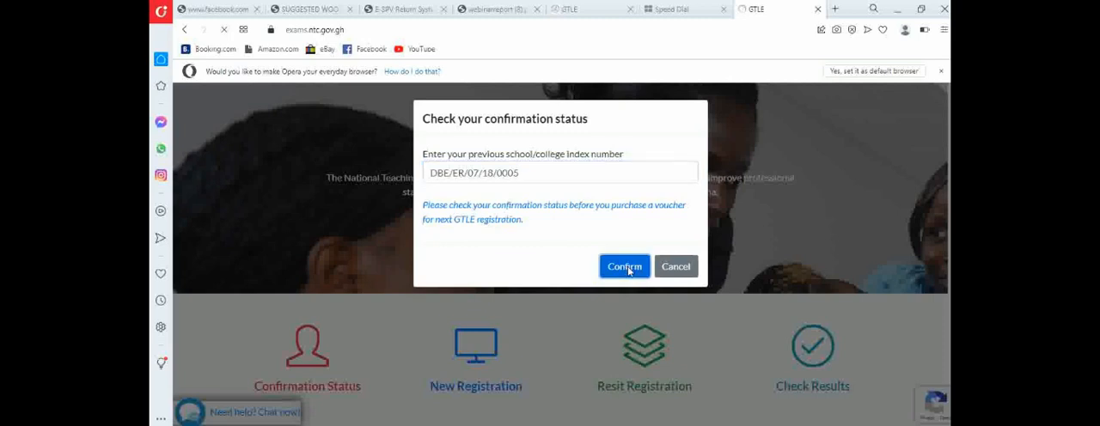
click(624, 267)
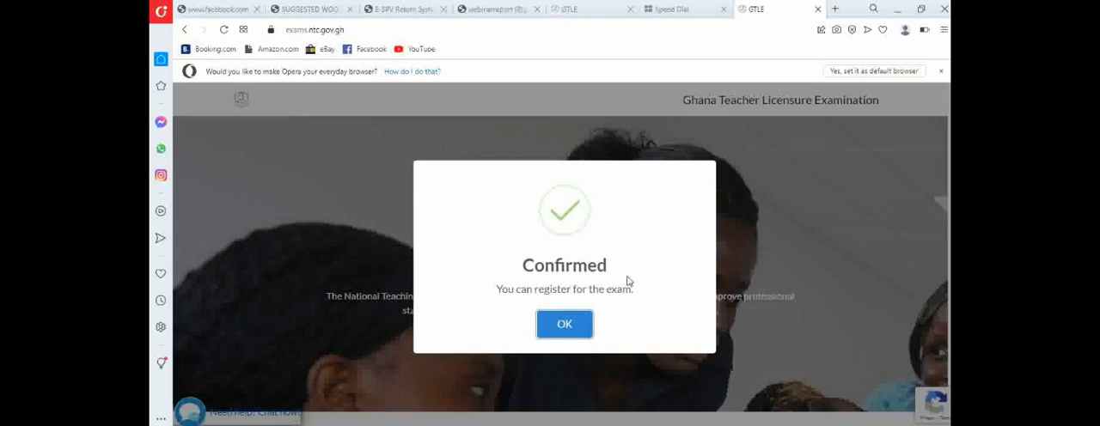
mouse_move(619, 275)
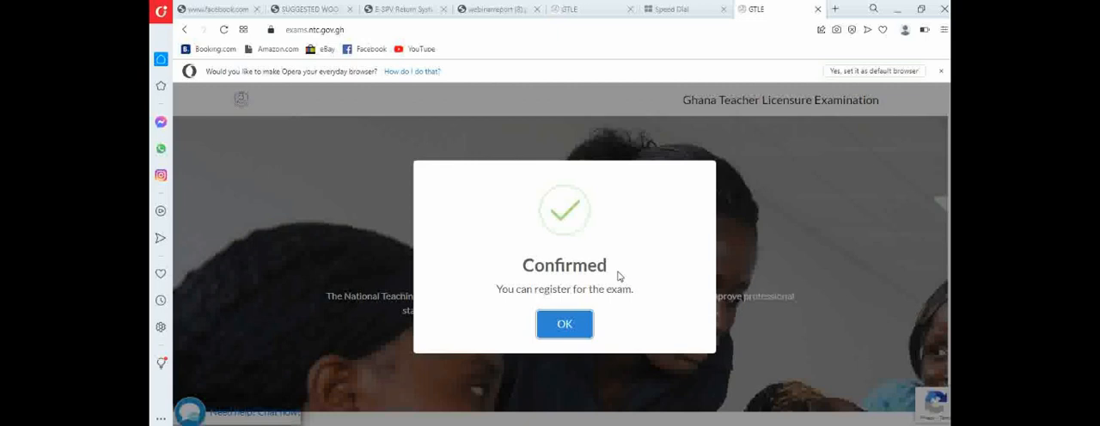
click(563, 324)
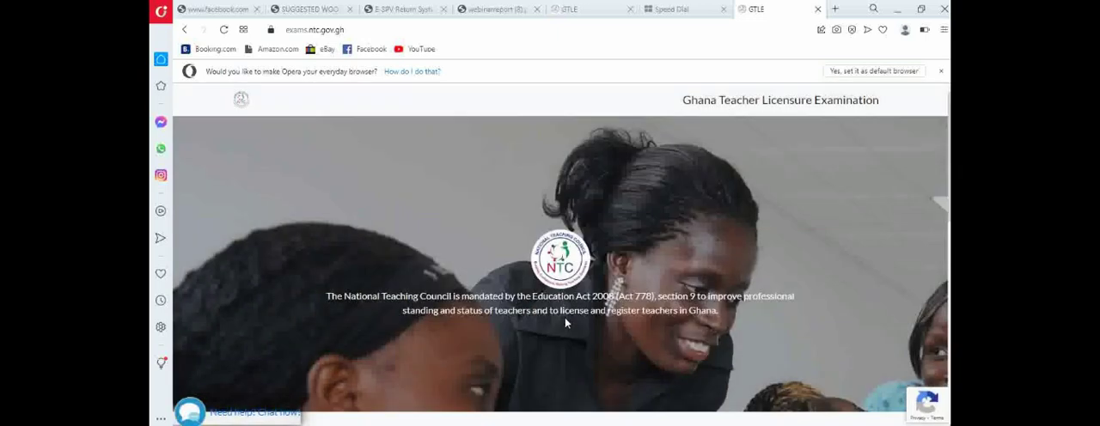
- Reopen the confirmation status check ready for a second index number
scroll(down, 3)
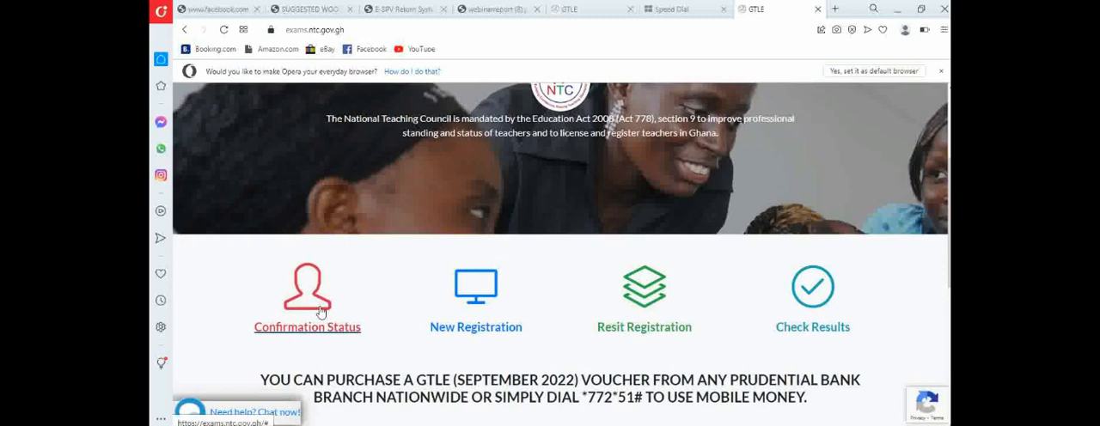
click(306, 292)
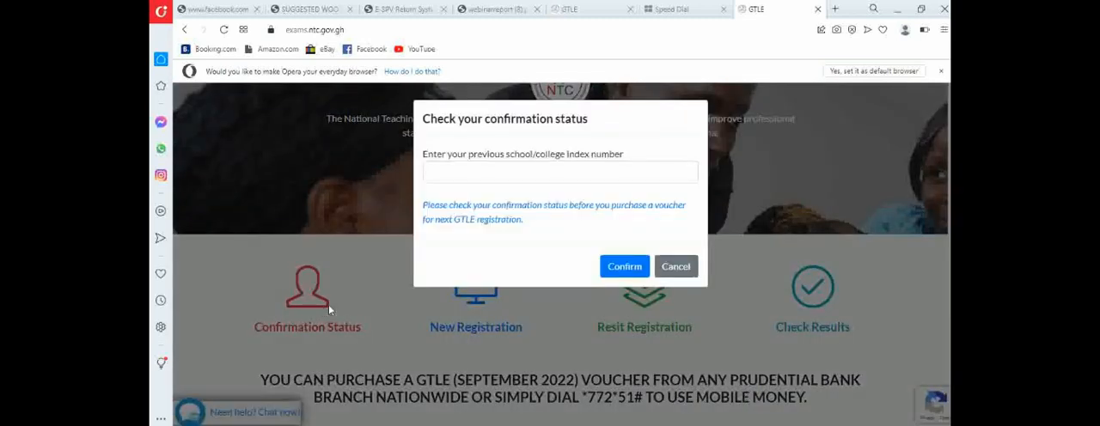
click(560, 172)
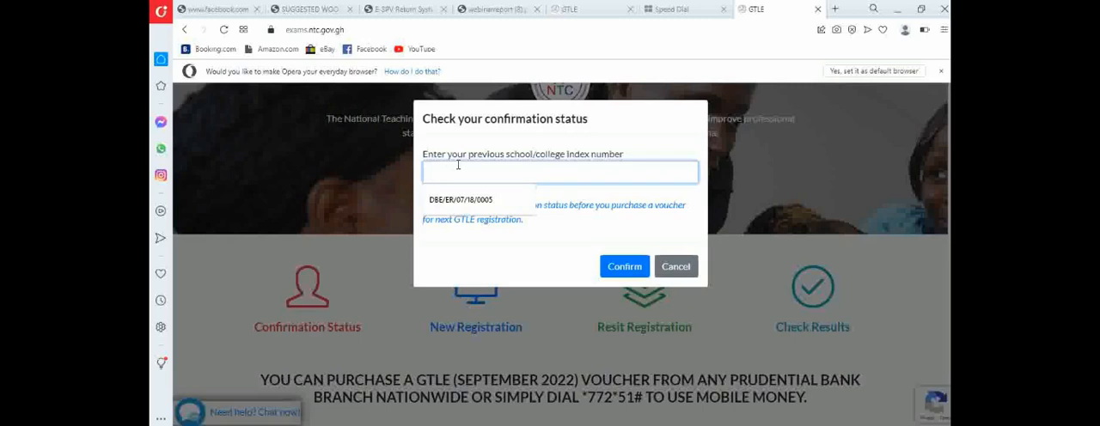
text(SDCE)
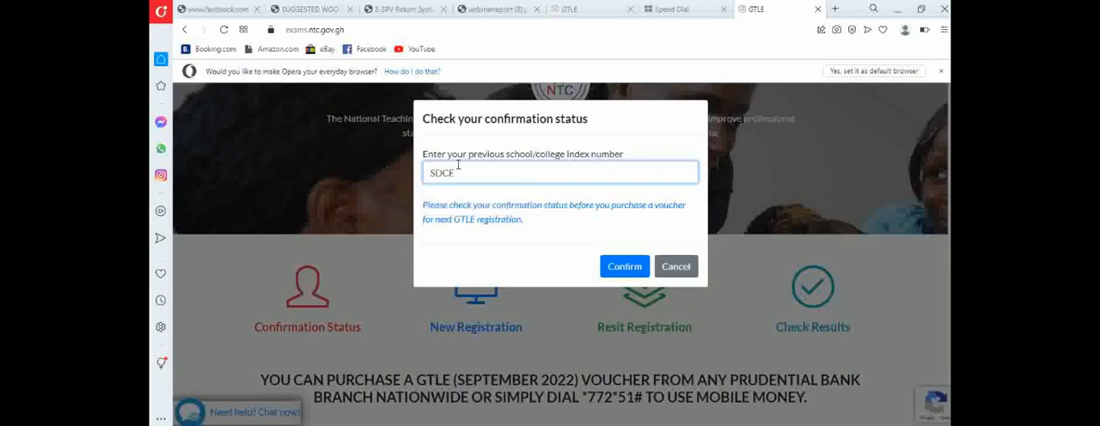
text(/E)
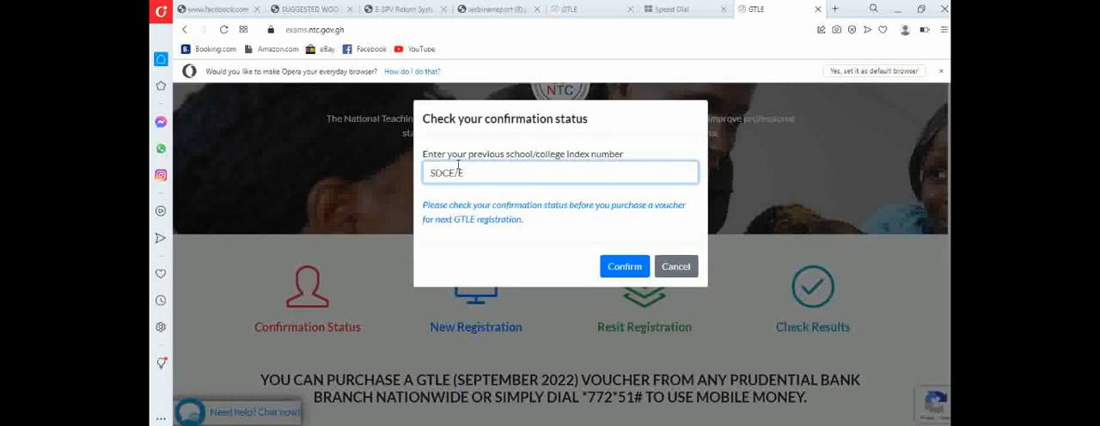
text(/0161)
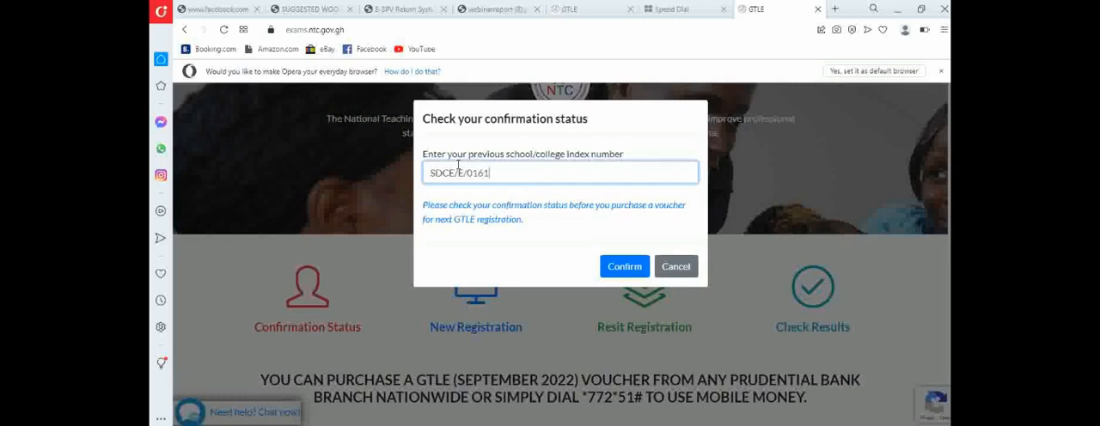
text(/2020)
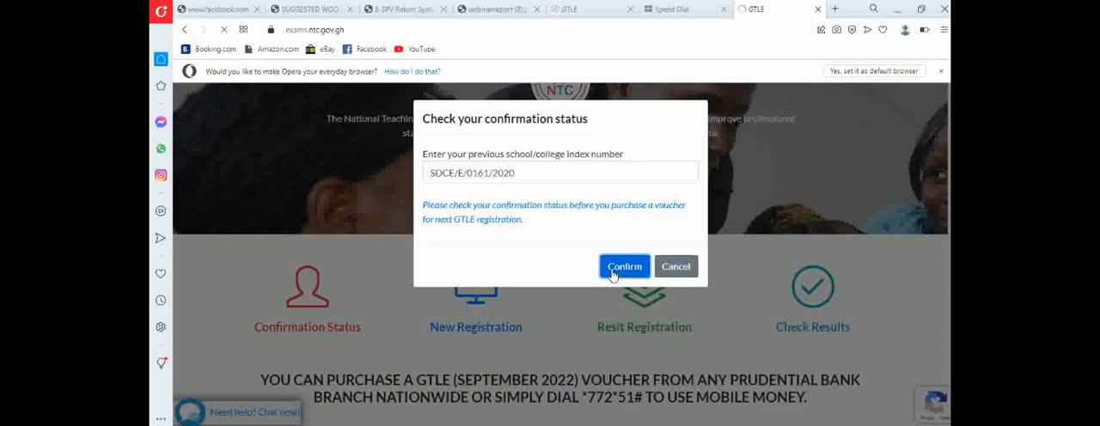
click(624, 265)
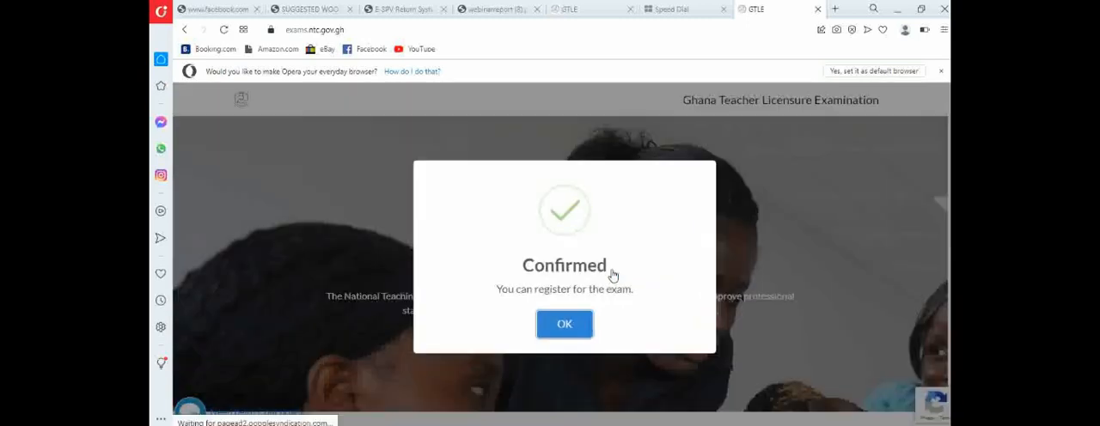